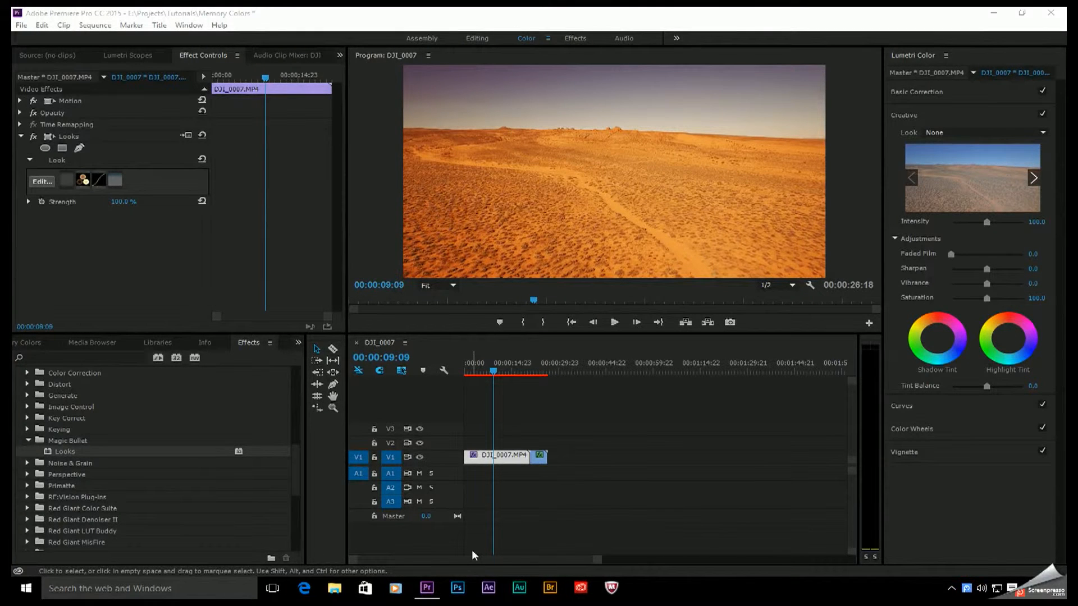
Launch Magic Bullet Looks from the desert clip's Looks effect via Edit..
left_click(41, 181)
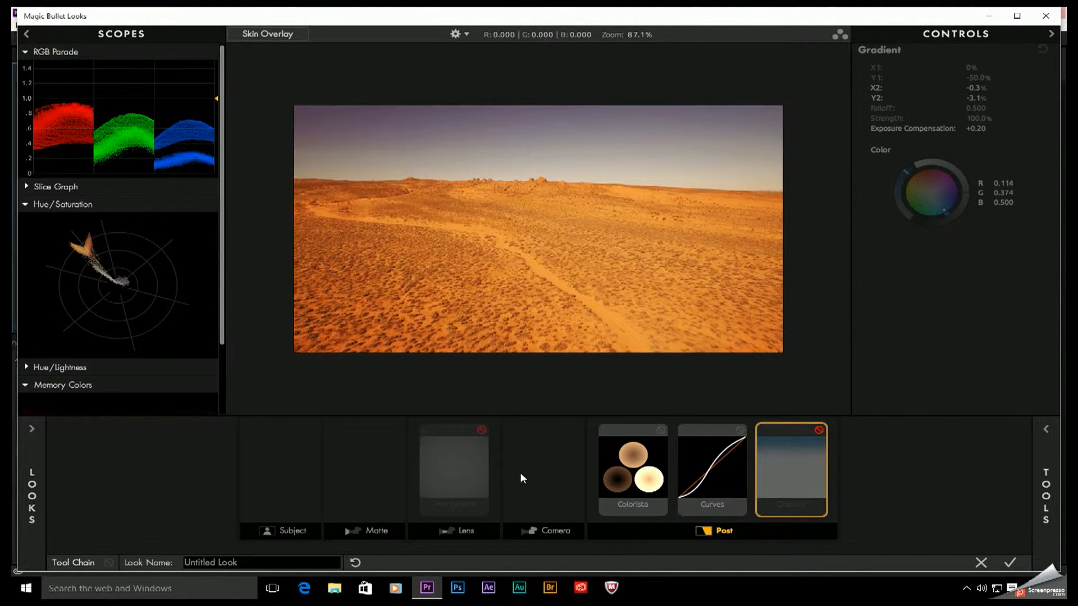
Scroll the Scopes panel down to reveal the Memory Colors scope
scroll("down", 3)
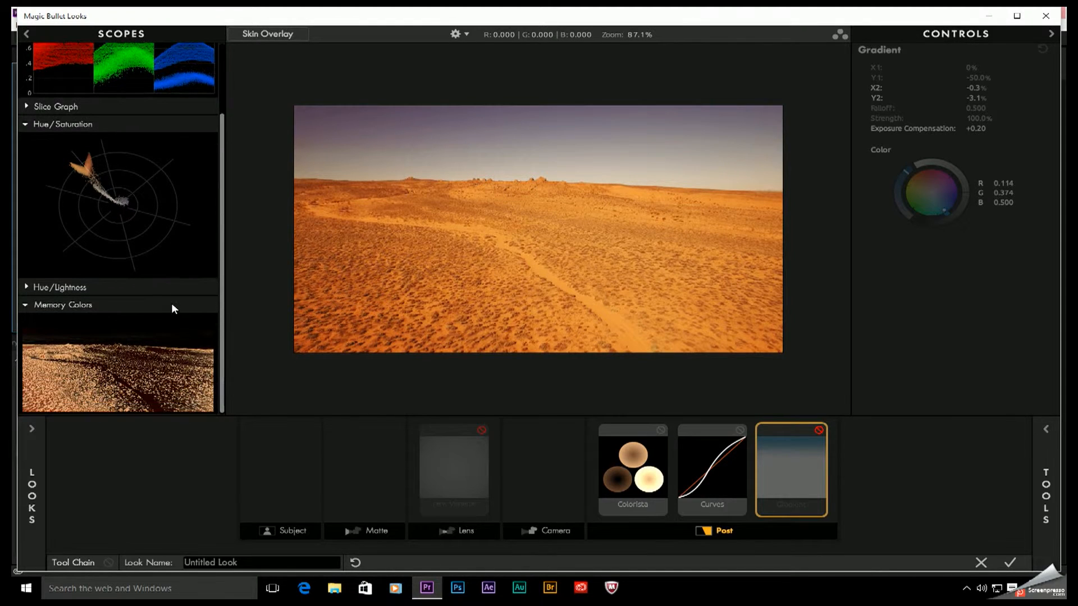
mouse_move(168, 392)
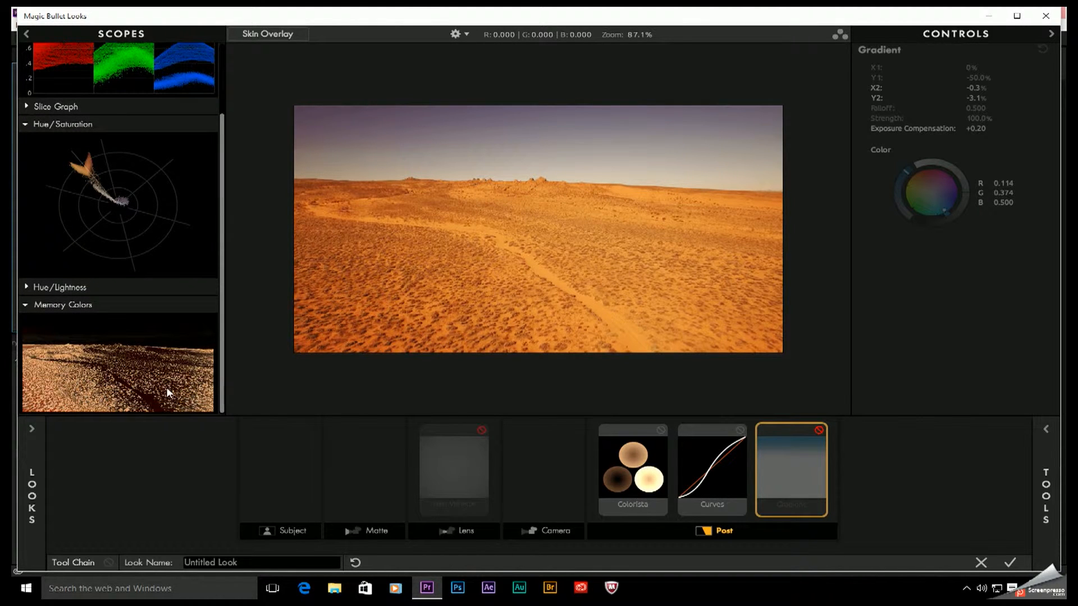
mouse_move(89, 383)
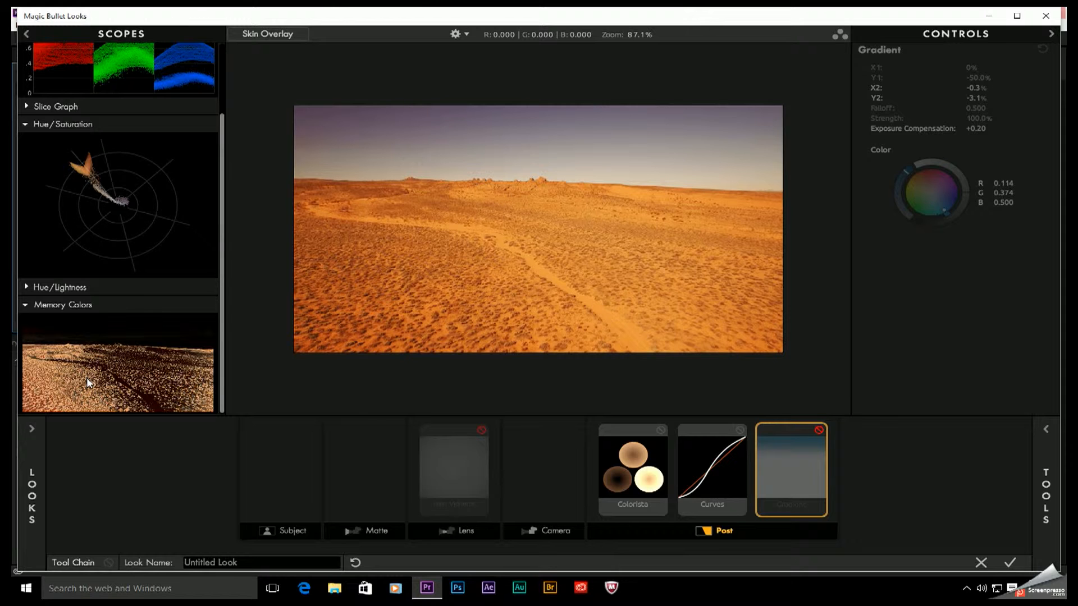
mouse_move(670, 292)
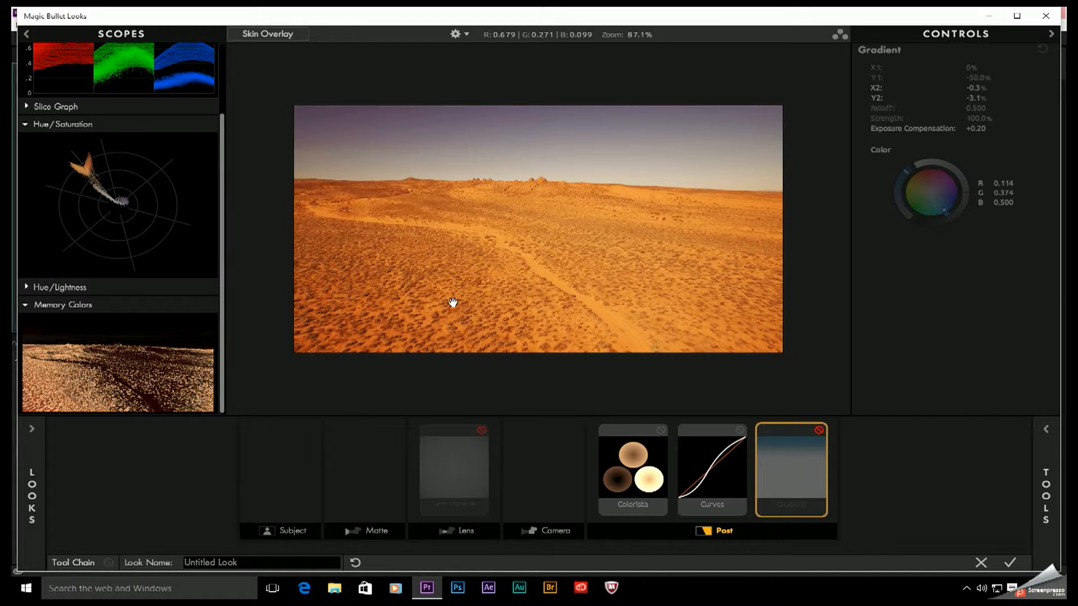
mouse_move(668, 146)
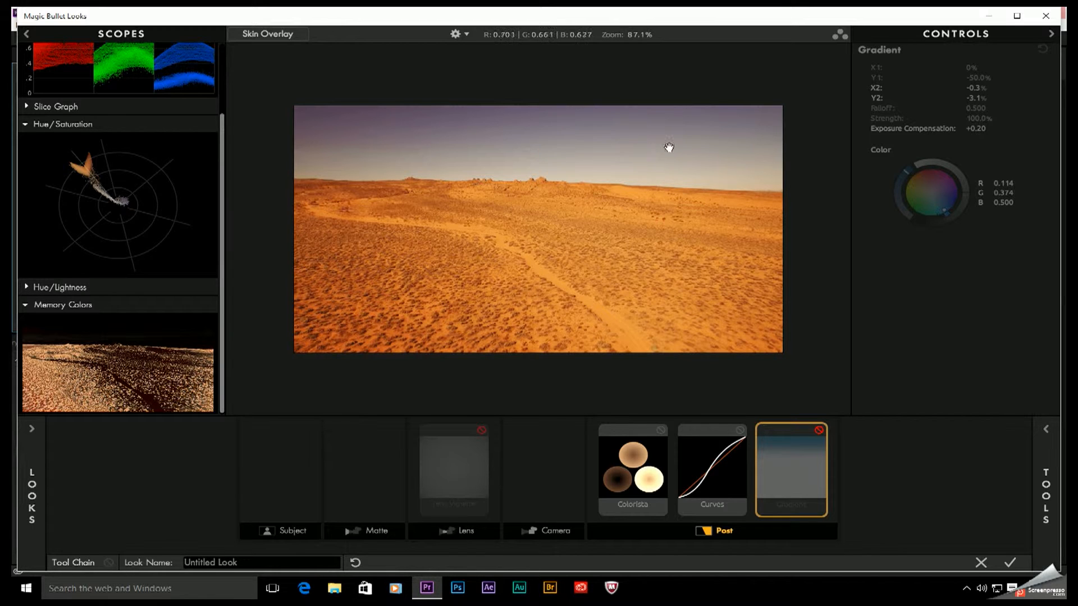
mouse_move(361, 142)
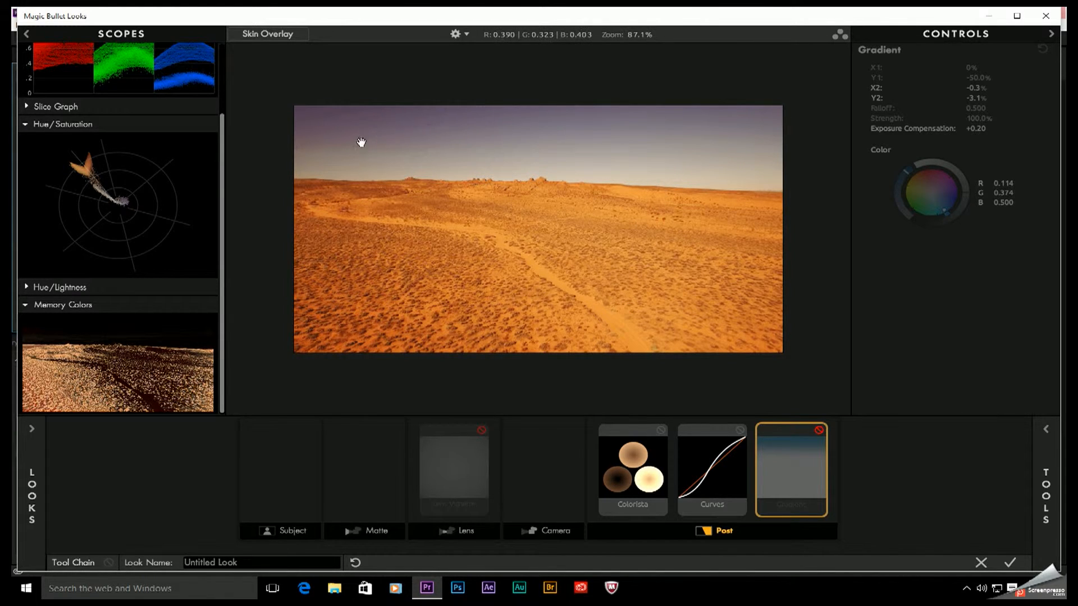
mouse_move(464, 312)
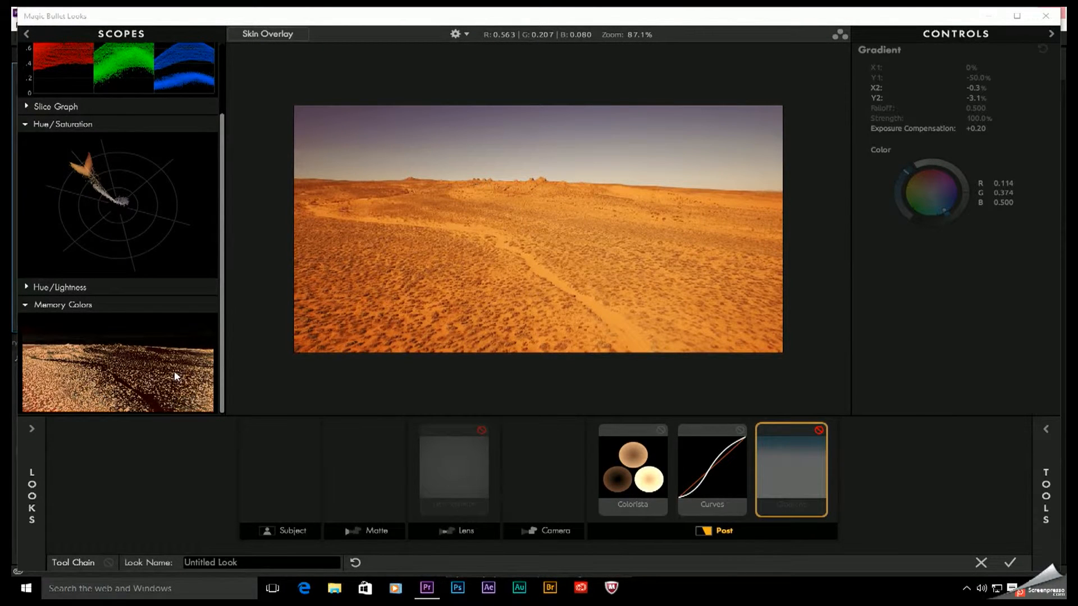
mouse_move(61, 336)
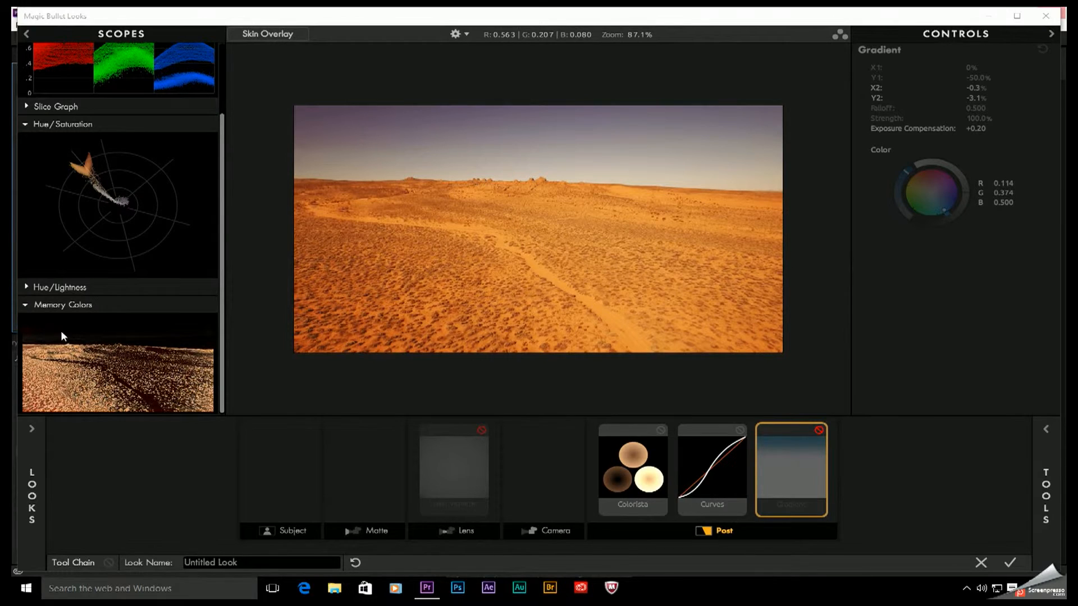
mouse_move(272, 257)
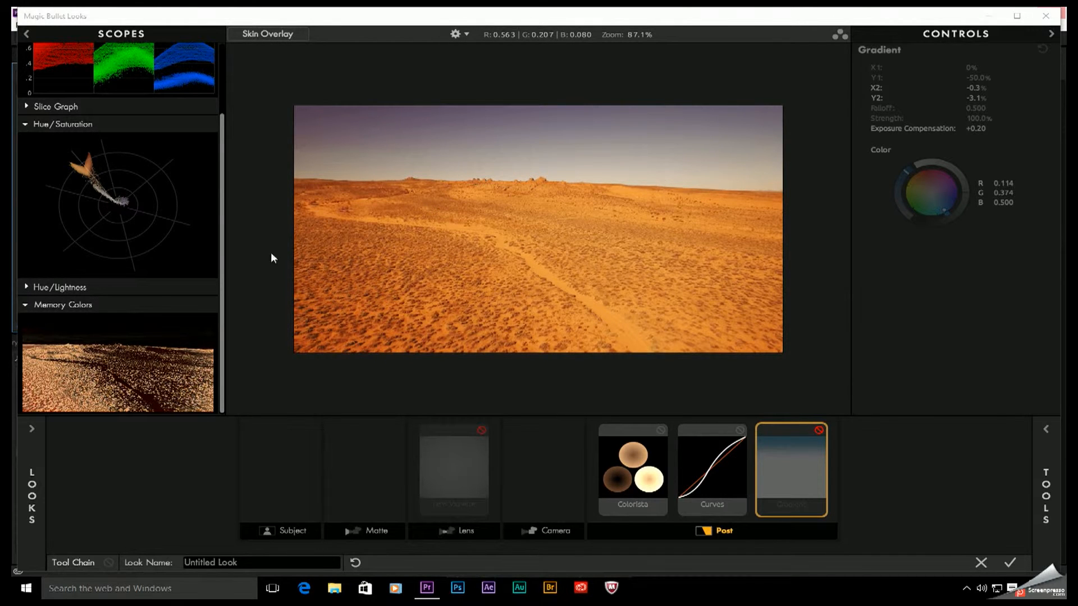
mouse_move(229, 317)
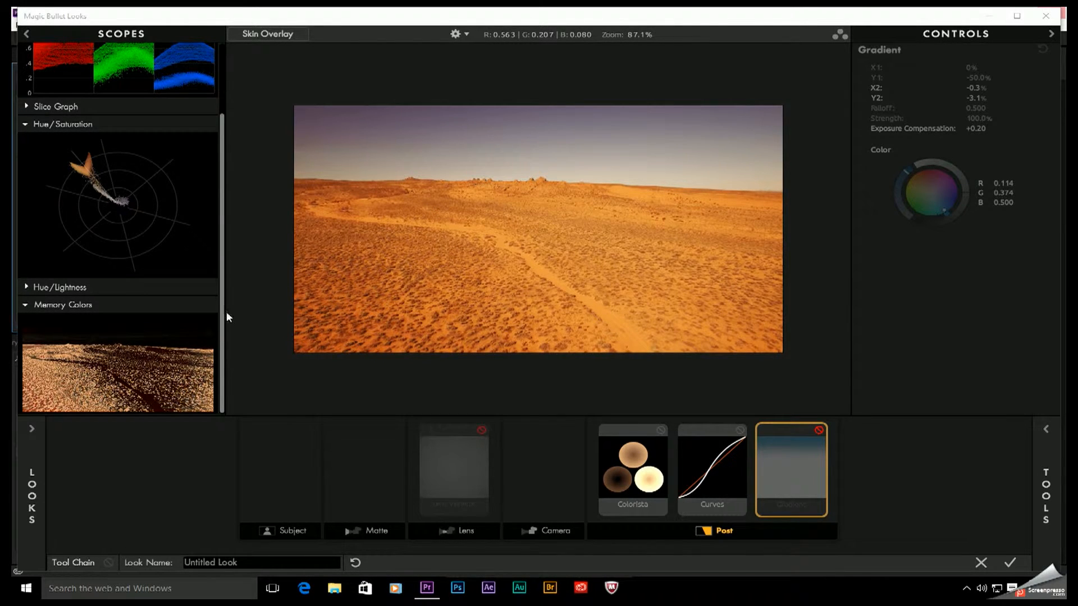
mouse_move(485, 402)
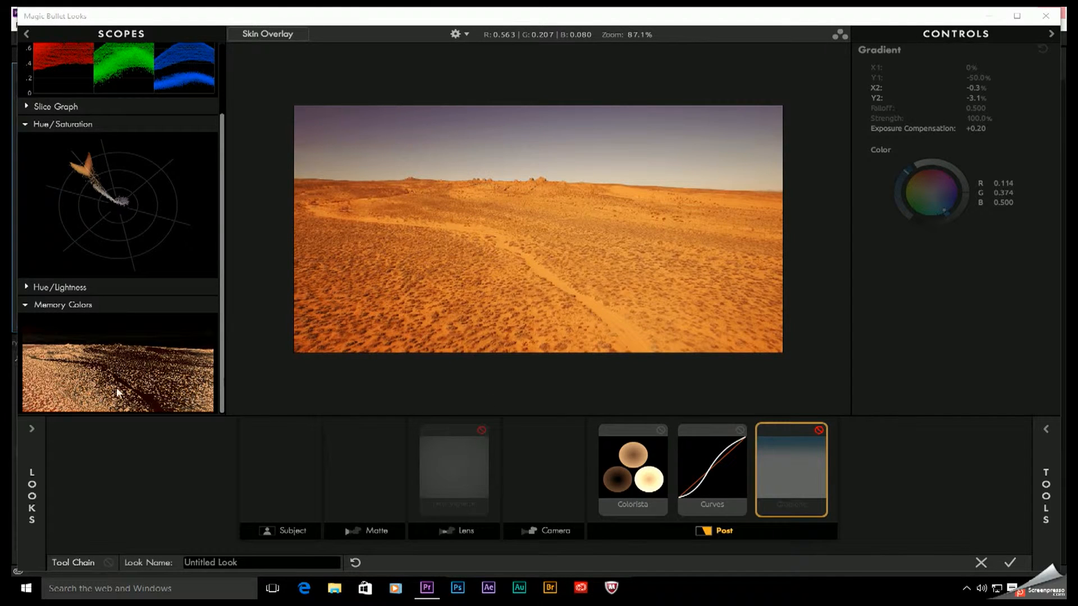
mouse_move(144, 393)
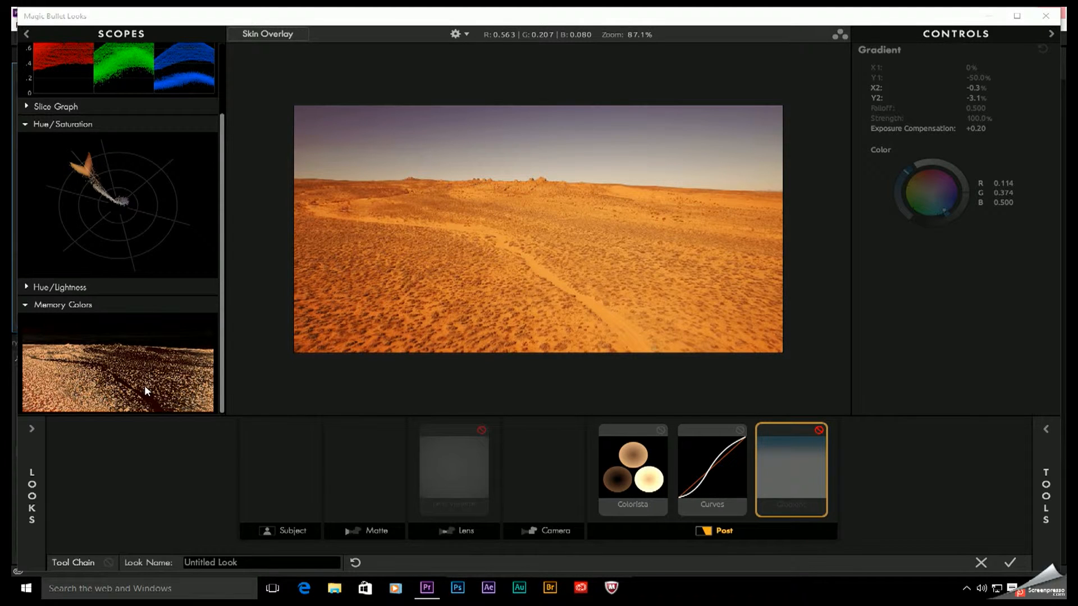
mouse_move(68, 371)
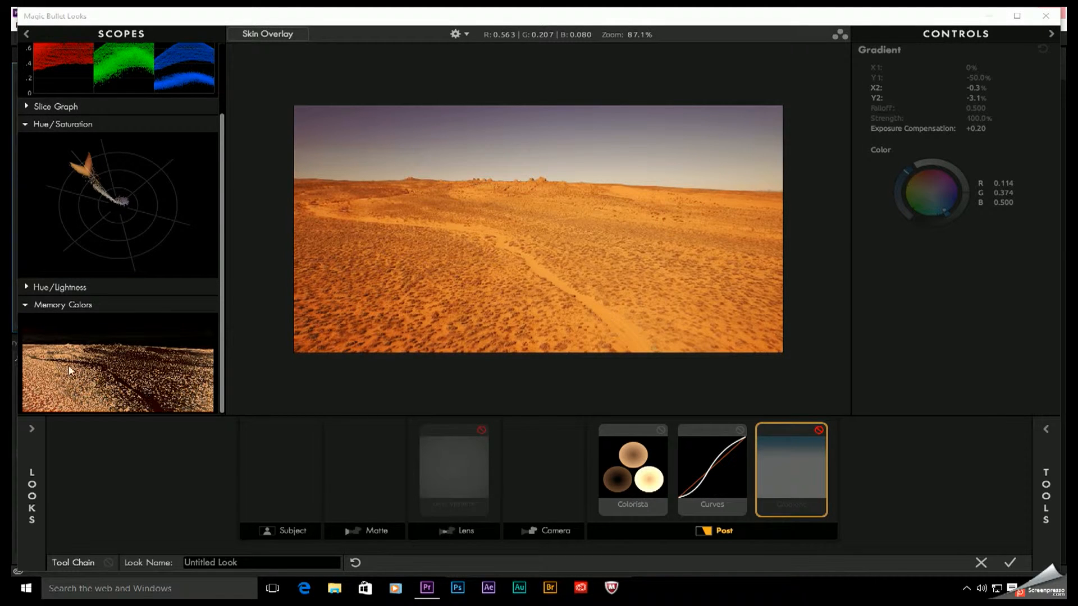
mouse_move(61, 376)
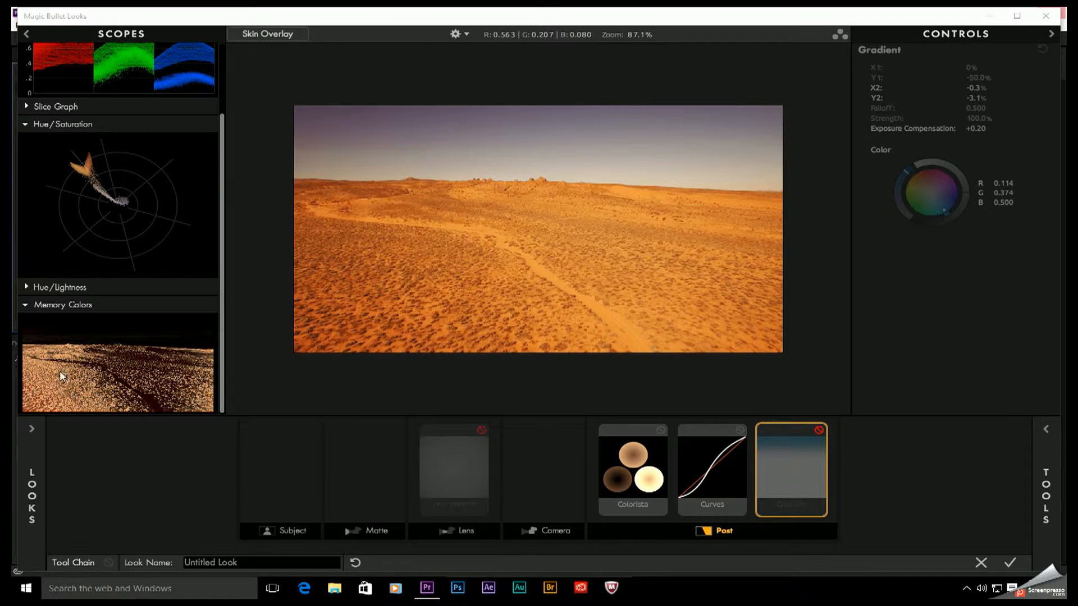
mouse_move(414, 277)
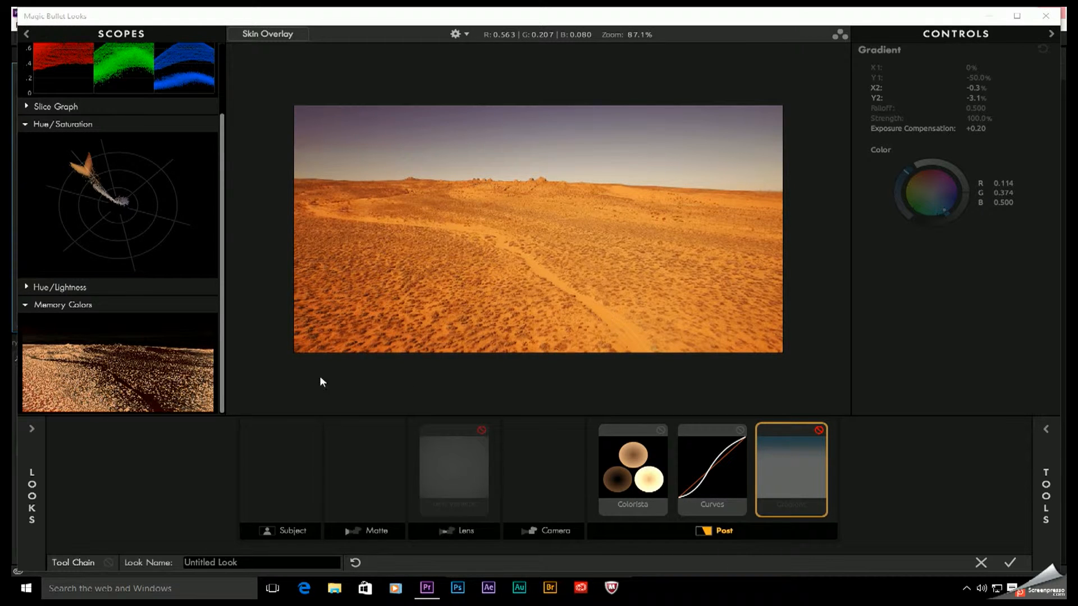
mouse_move(138, 402)
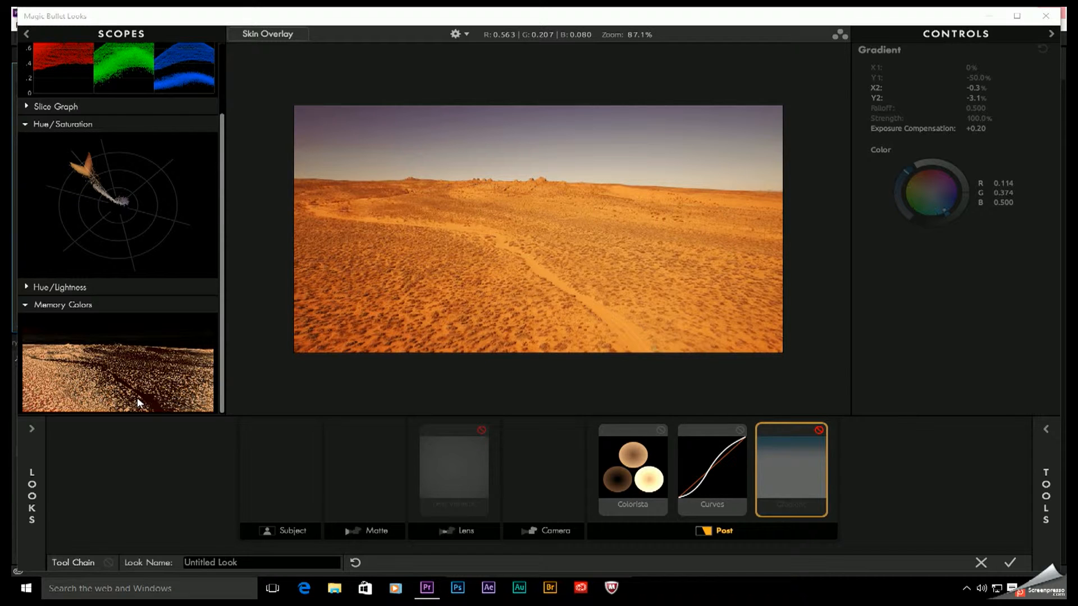
mouse_move(818, 442)
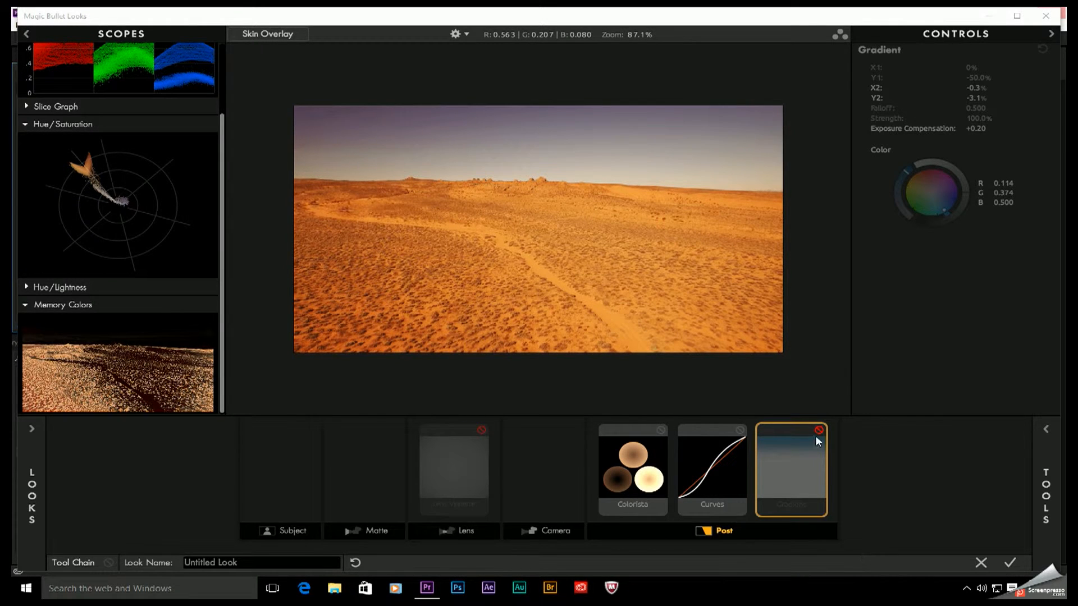
Re-enable the Gradient tool so the desert sky is tinted blue
left_click(790, 469)
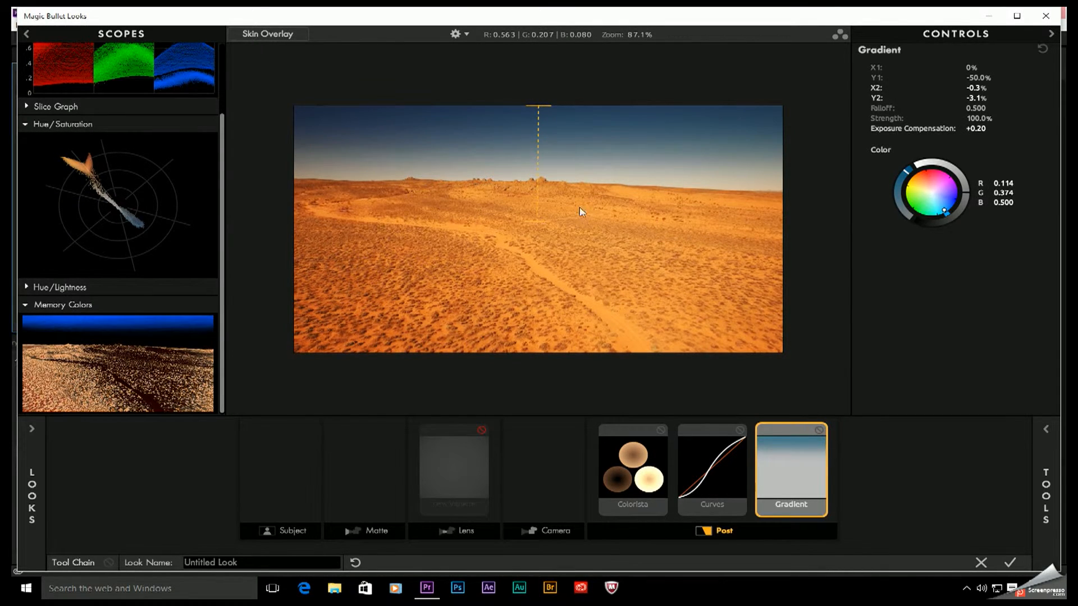
mouse_move(542, 177)
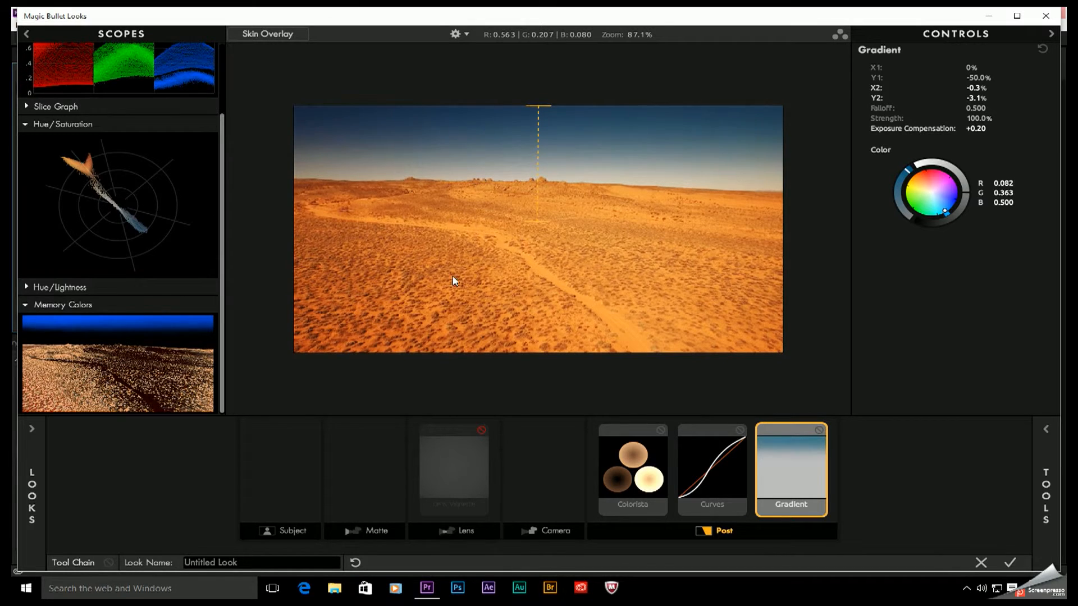
mouse_move(185, 342)
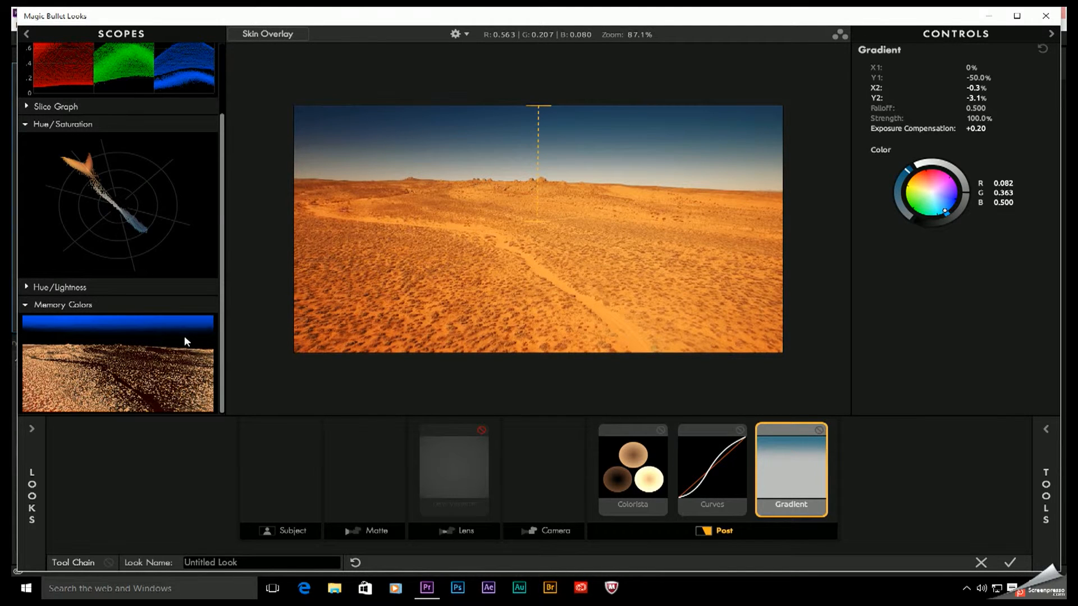
mouse_move(55, 331)
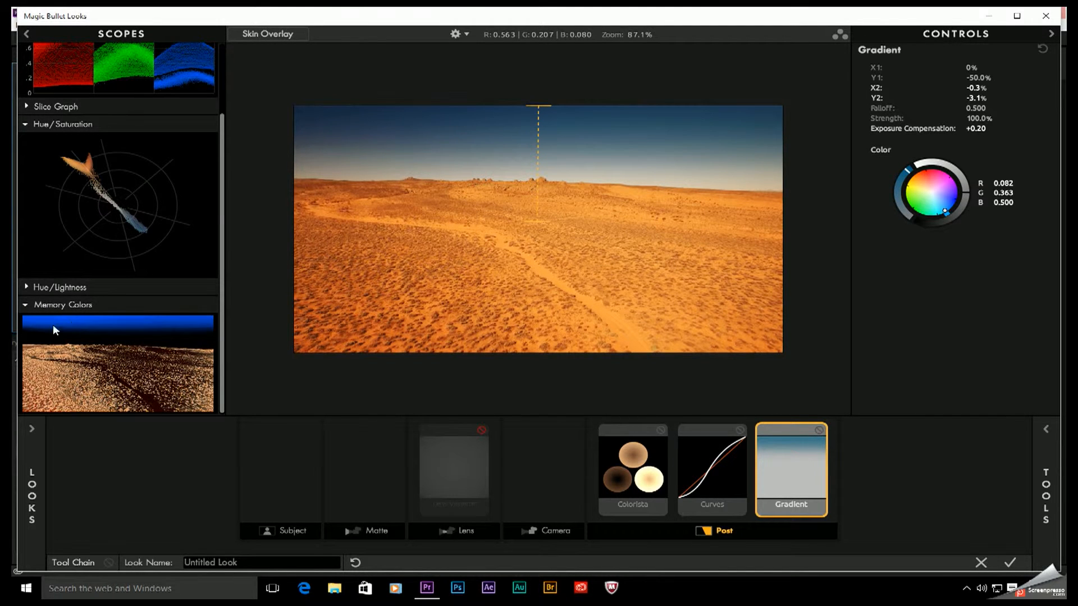
mouse_move(582, 385)
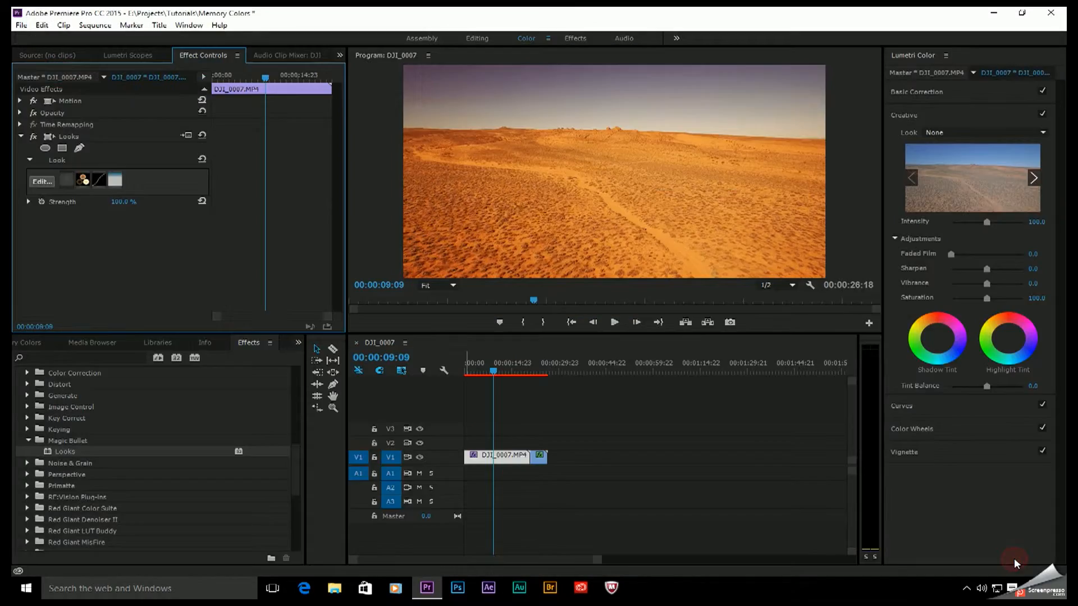
Move the playhead onto girl clip P1030656 and edit its Looks effect
left_click(467, 371)
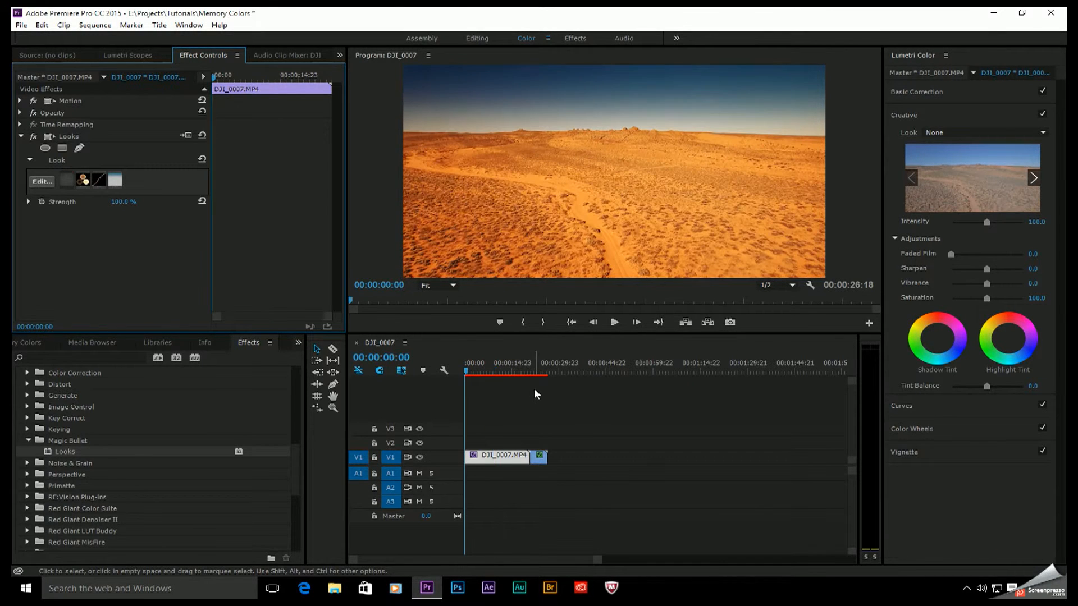
left_click(529, 371)
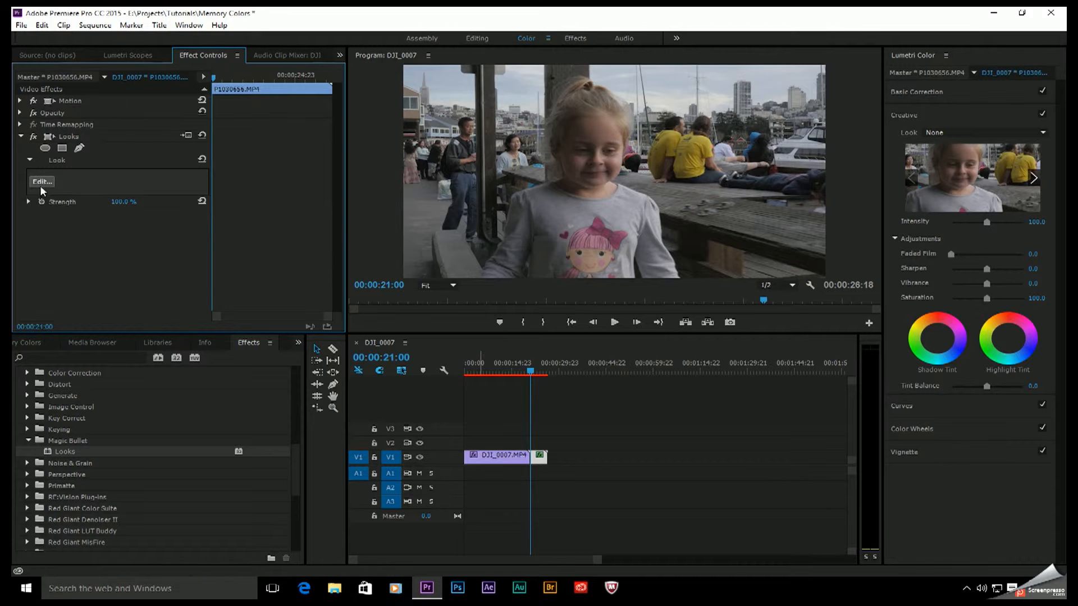
left_click(41, 182)
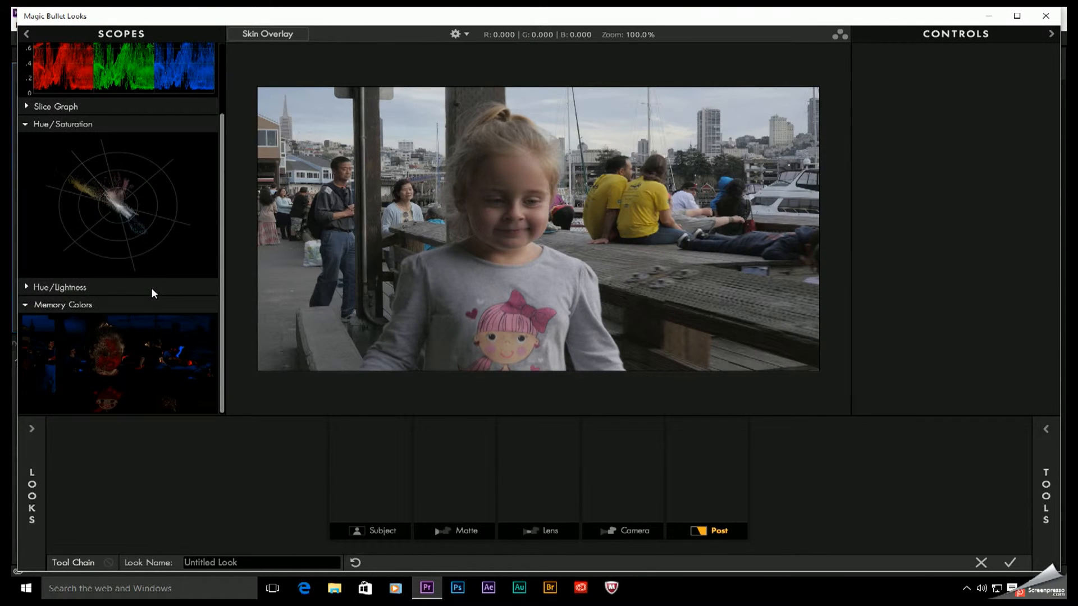
mouse_move(135, 328)
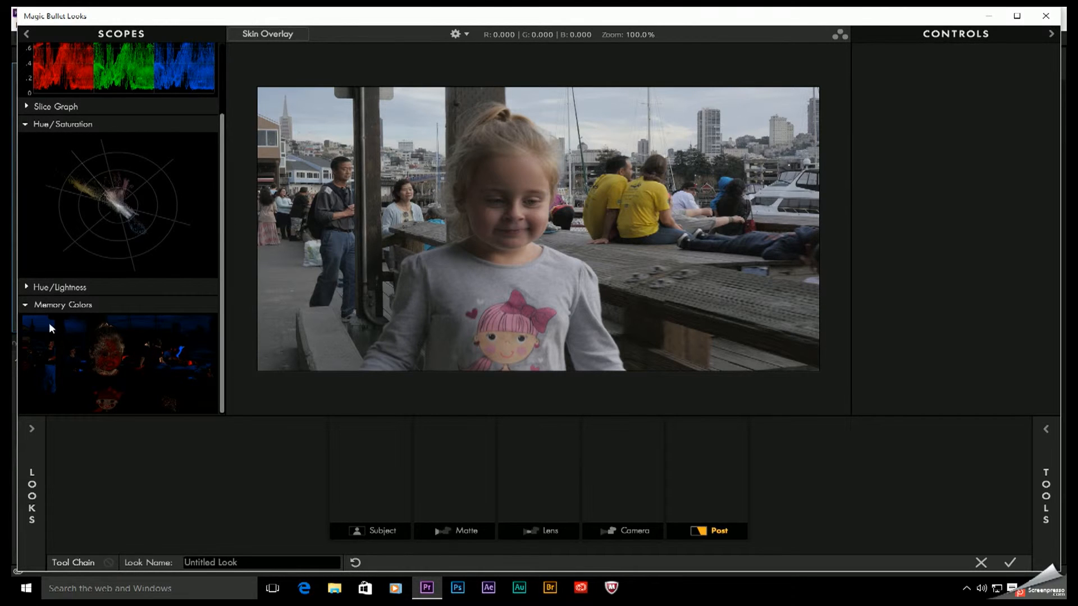
mouse_move(41, 330)
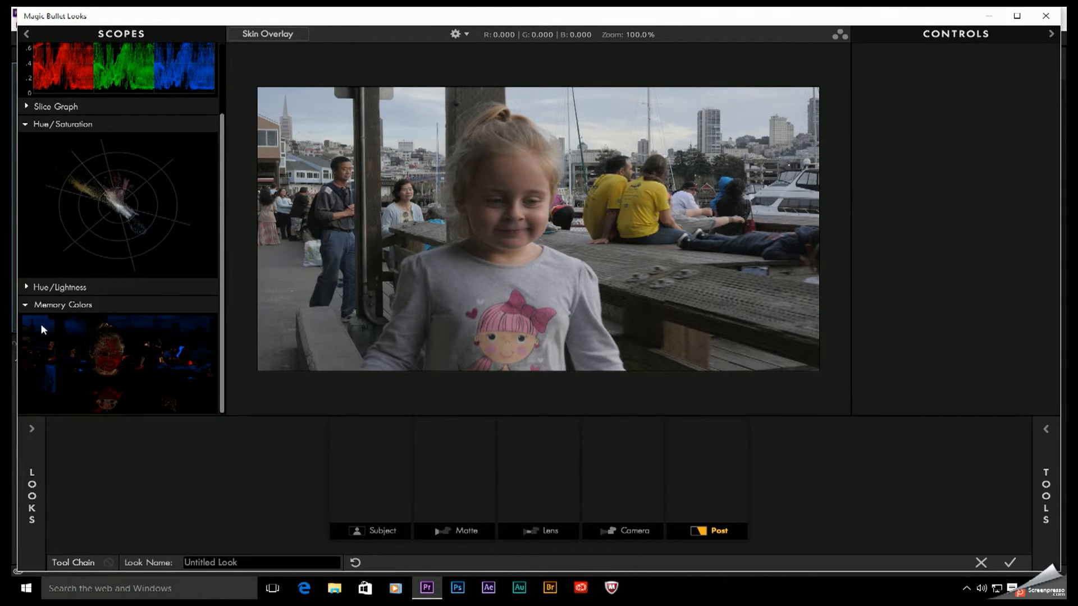
mouse_move(631, 112)
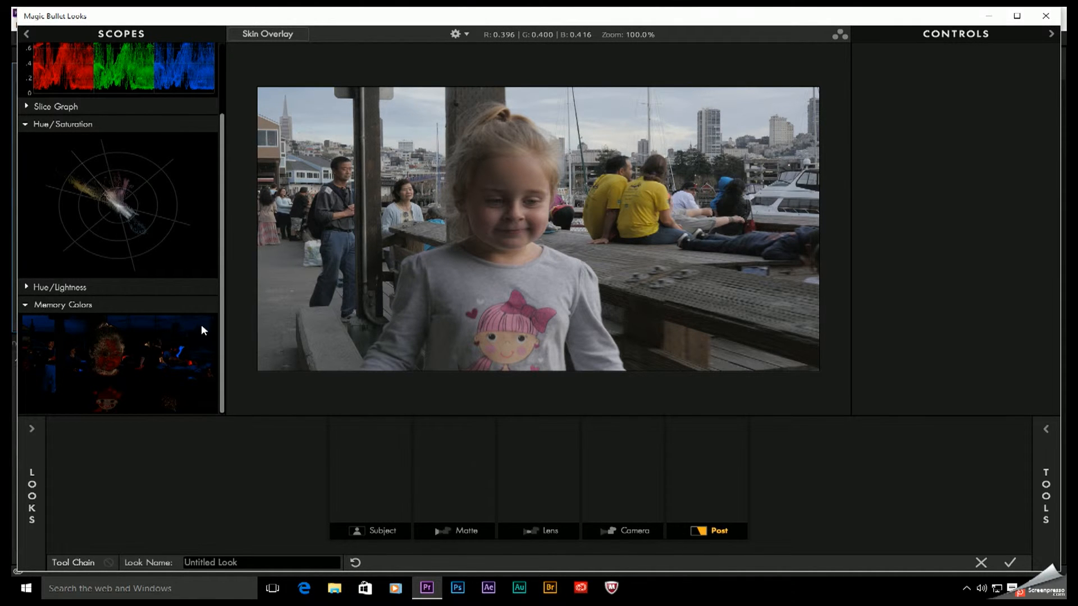
mouse_move(178, 357)
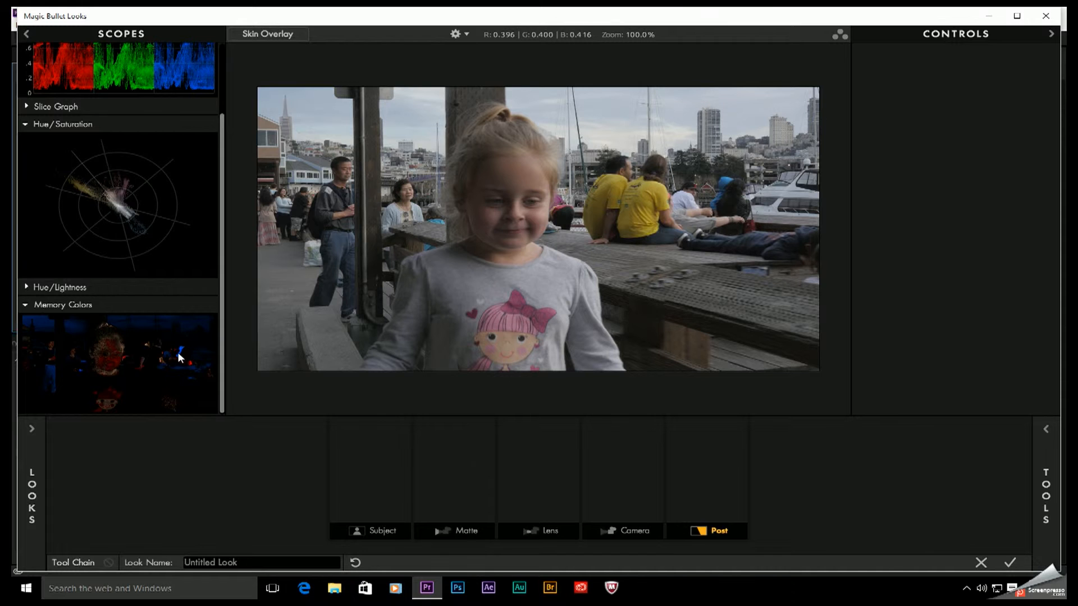
mouse_move(196, 363)
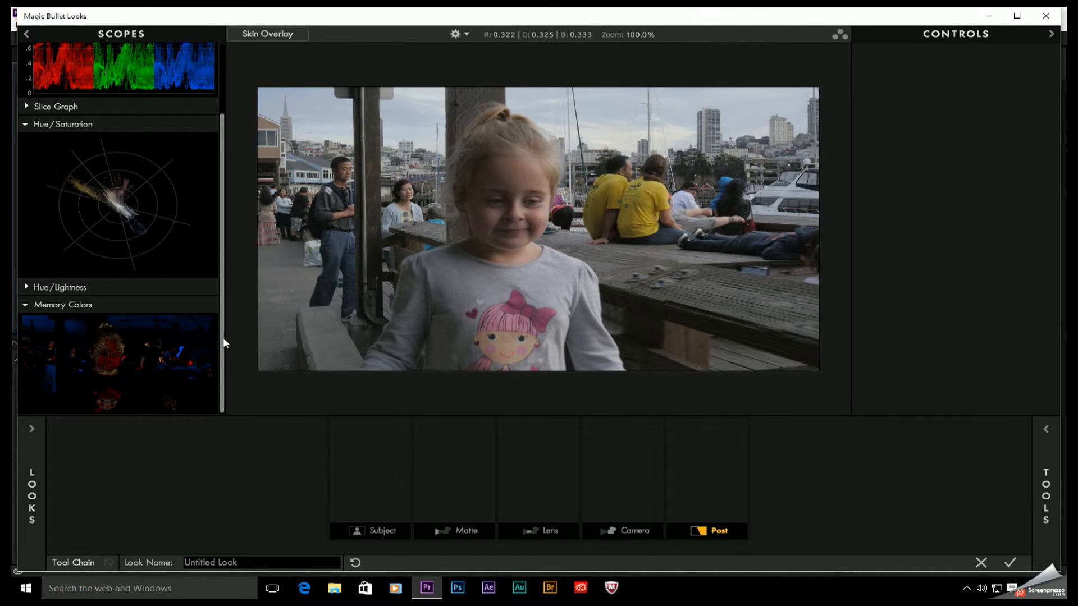
mouse_move(110, 361)
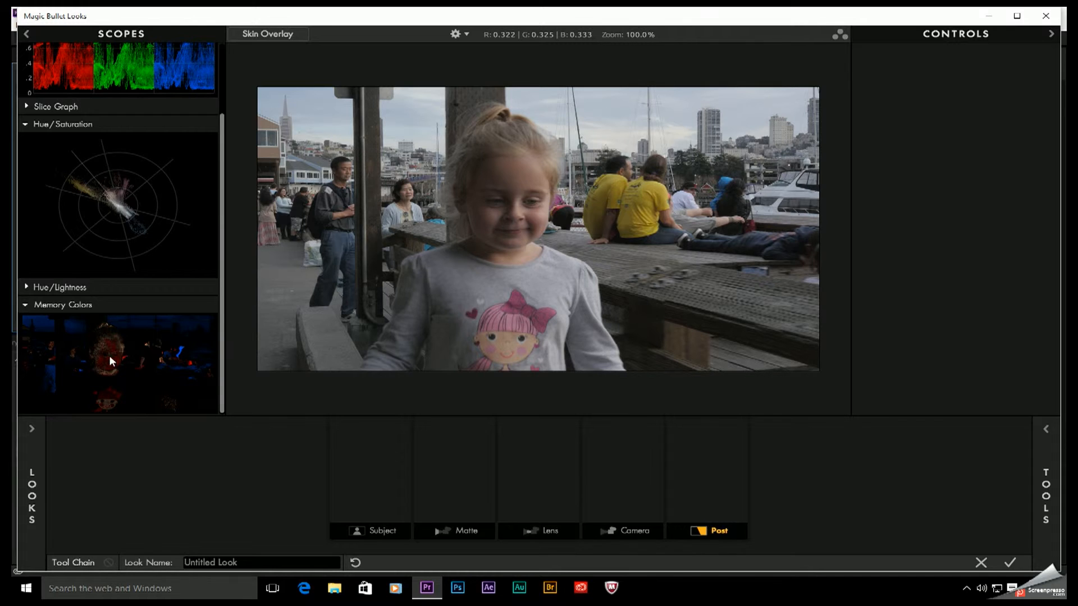
mouse_move(98, 362)
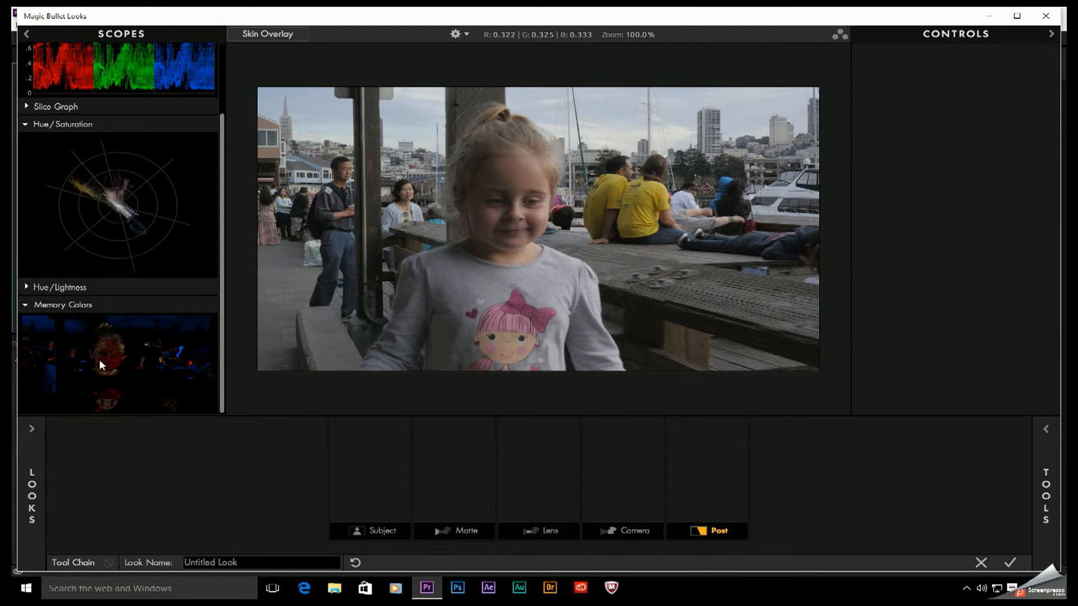
mouse_move(113, 395)
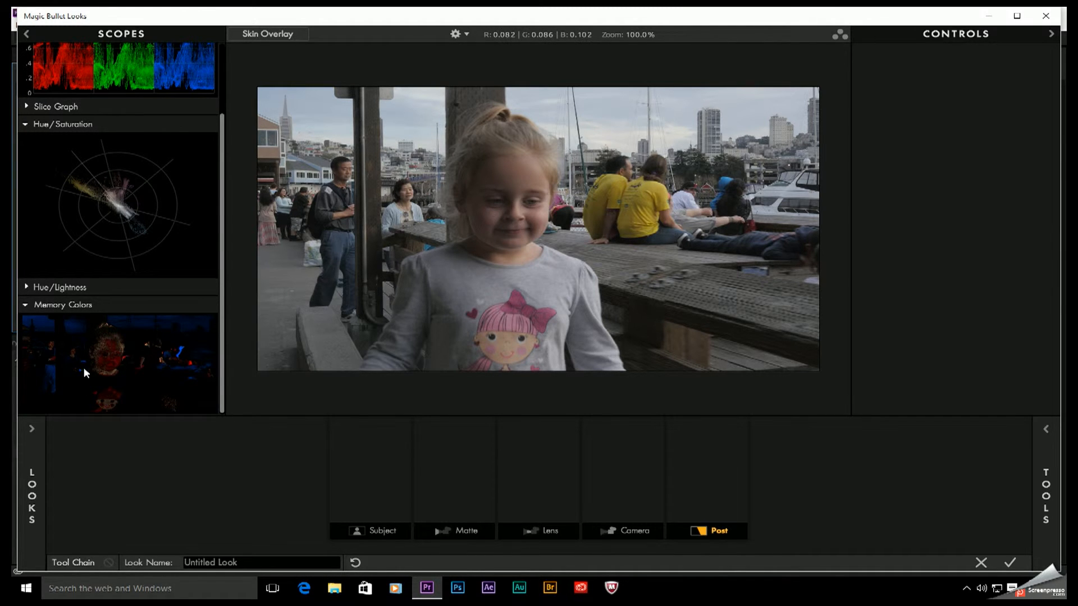
left_click(1045, 488)
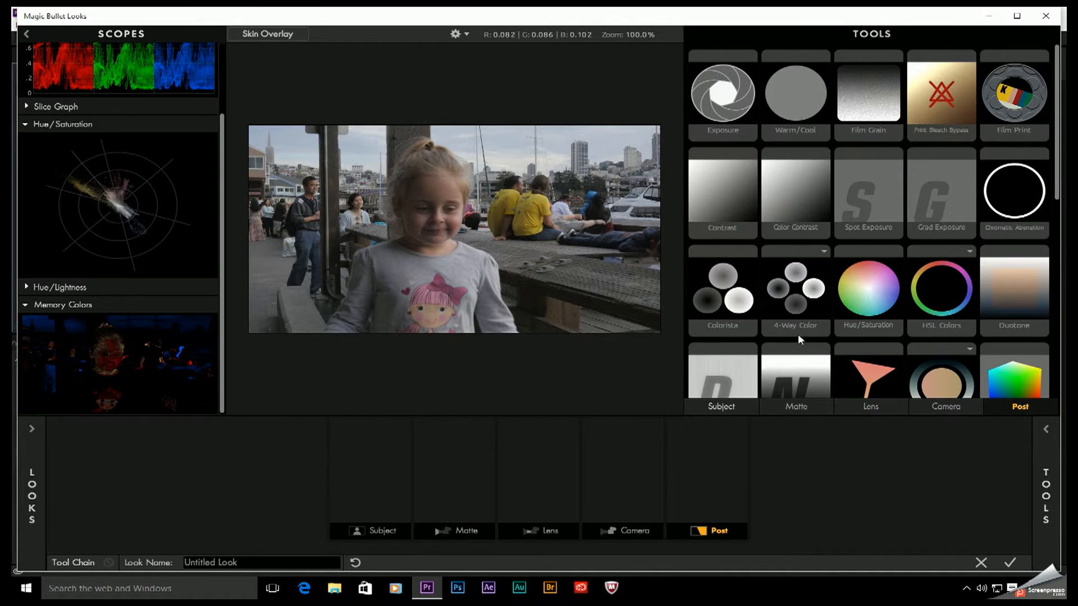
Place Colorista in the girl's Subject stage and show its colour controls
left_click(722, 289)
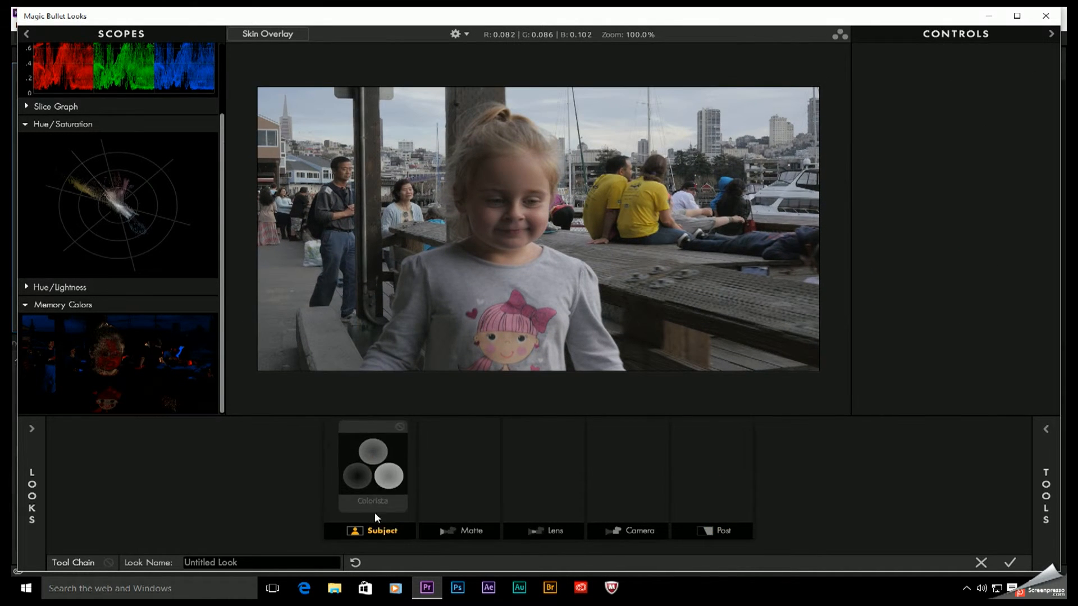
left_click(371, 464)
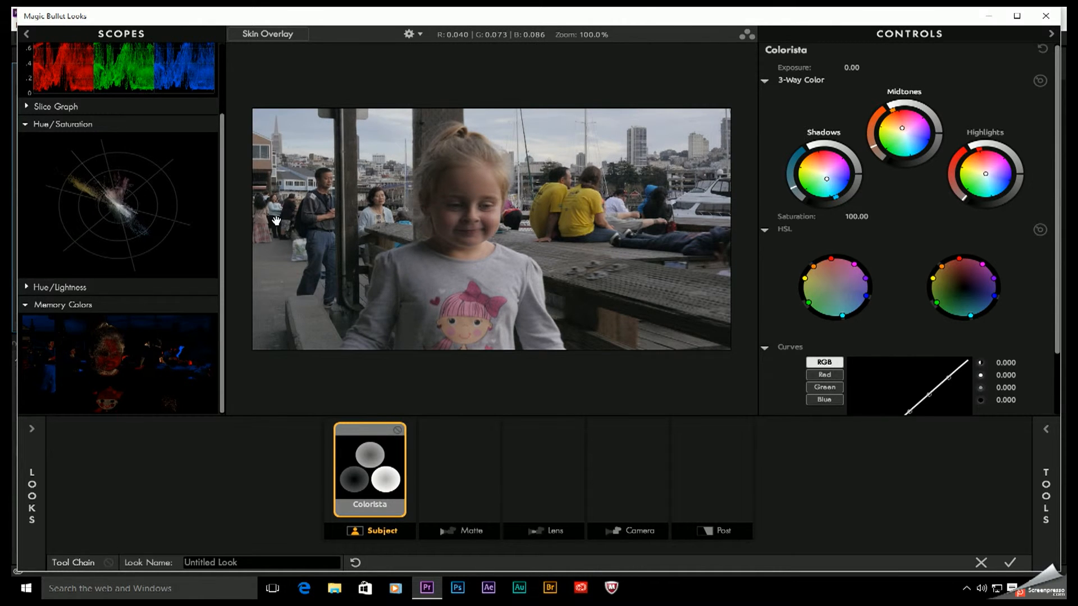
mouse_move(1028, 186)
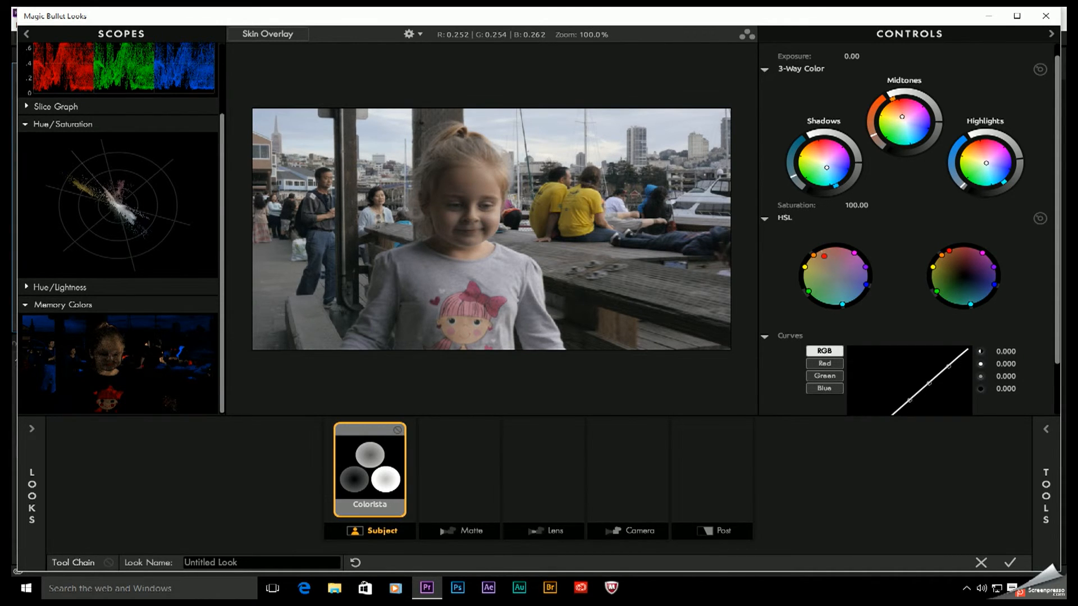
left_click(267, 34)
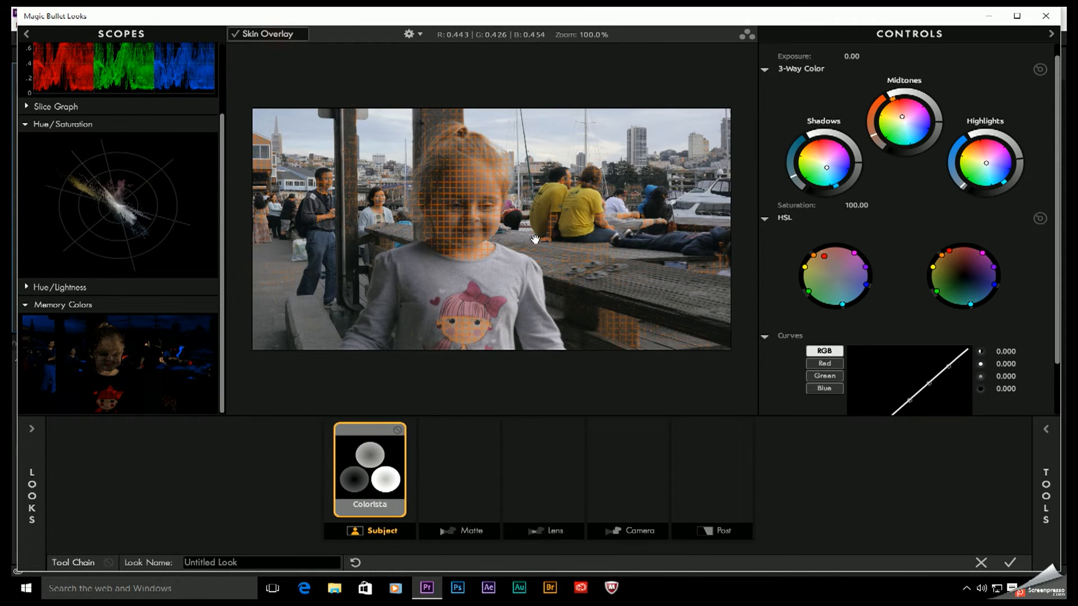
mouse_move(529, 238)
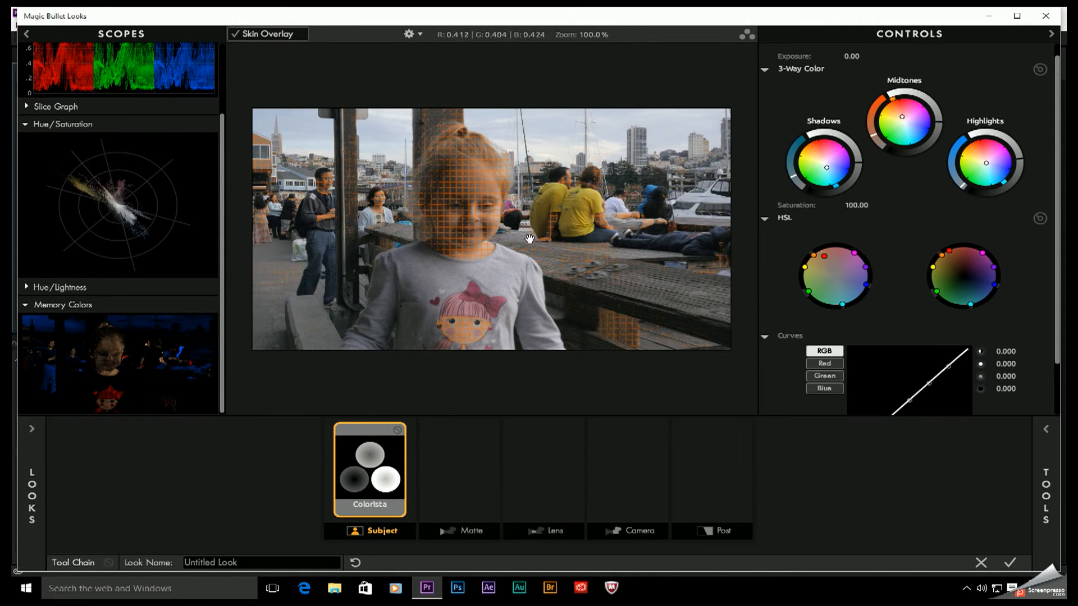
mouse_move(386, 206)
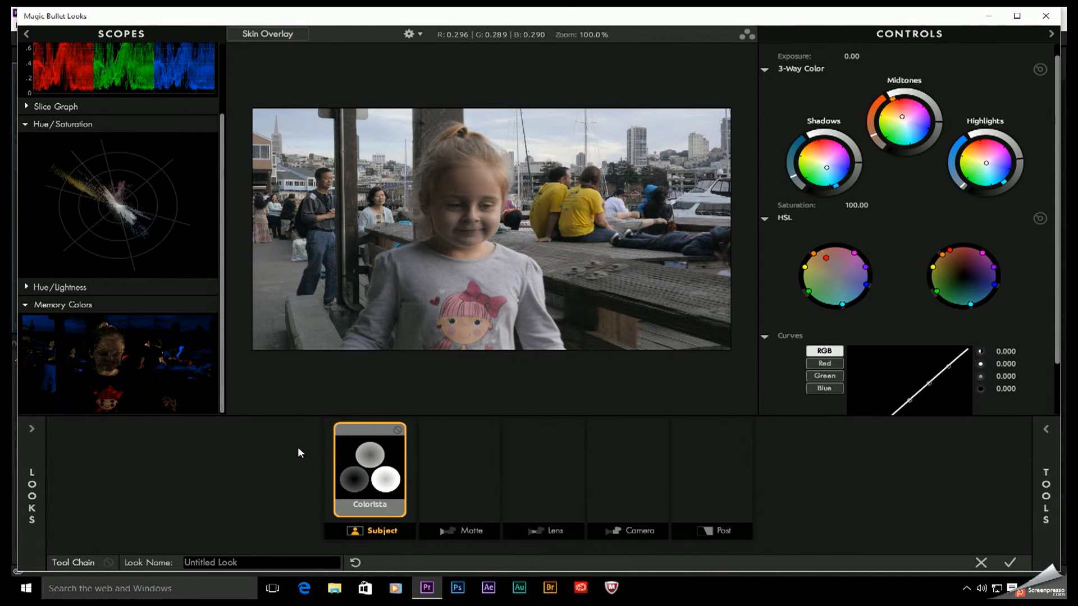
mouse_move(132, 375)
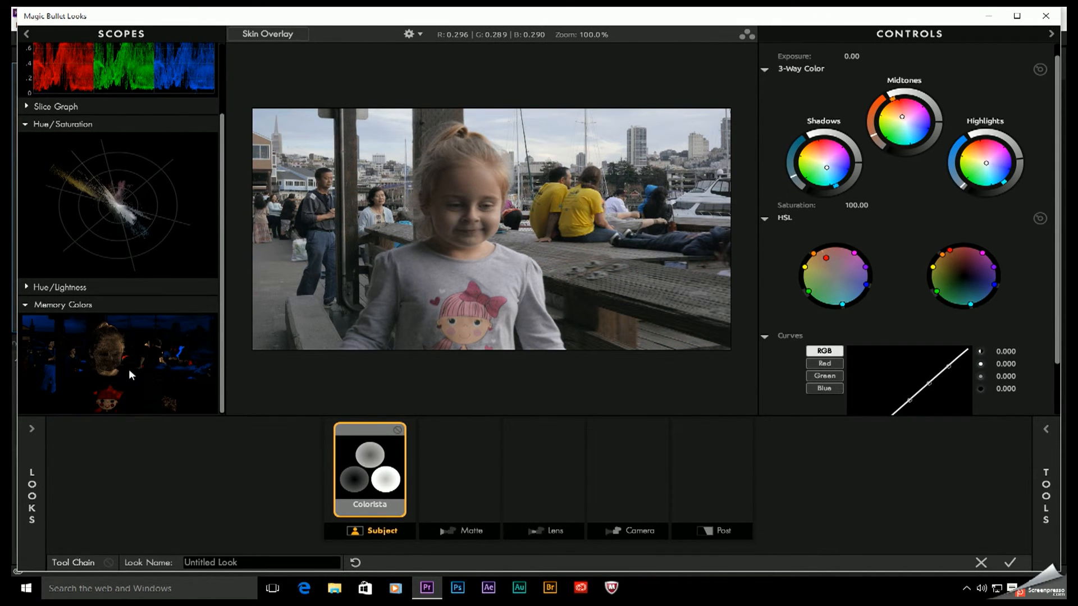
mouse_move(459, 245)
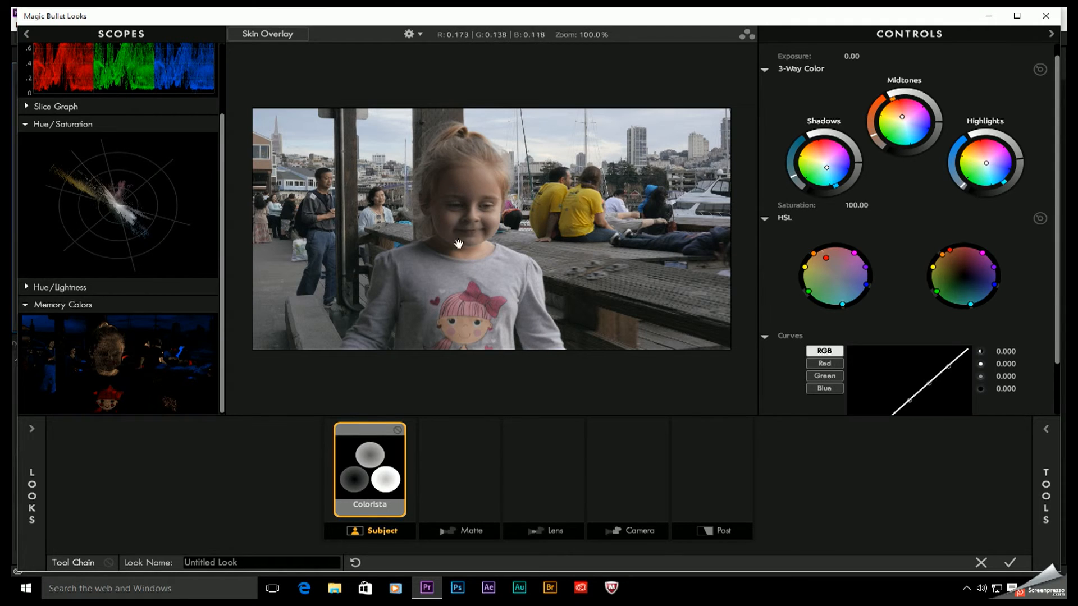
mouse_move(470, 248)
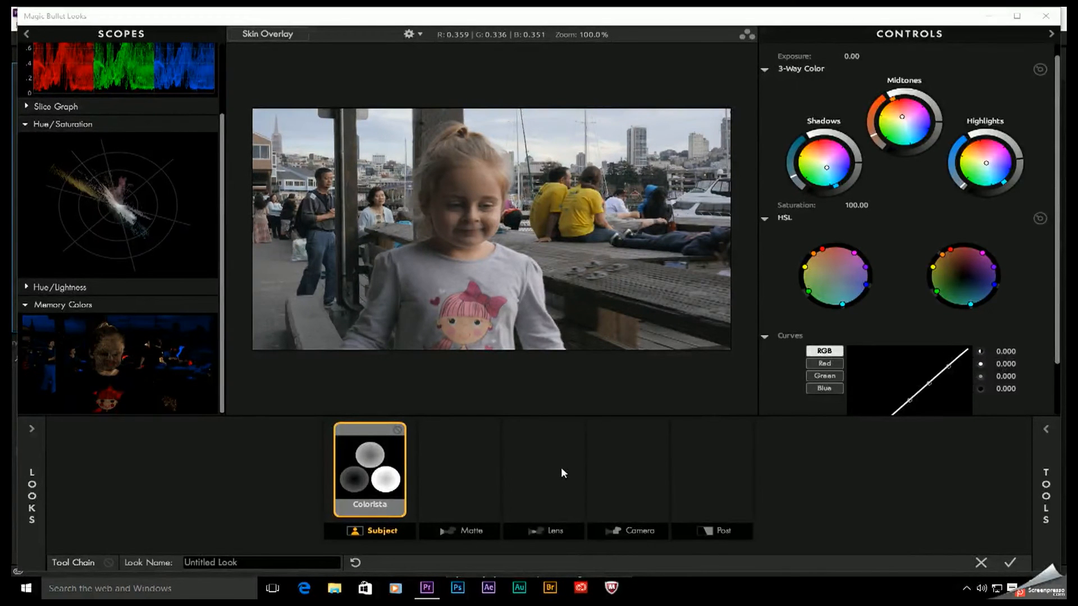
scroll("down", 3)
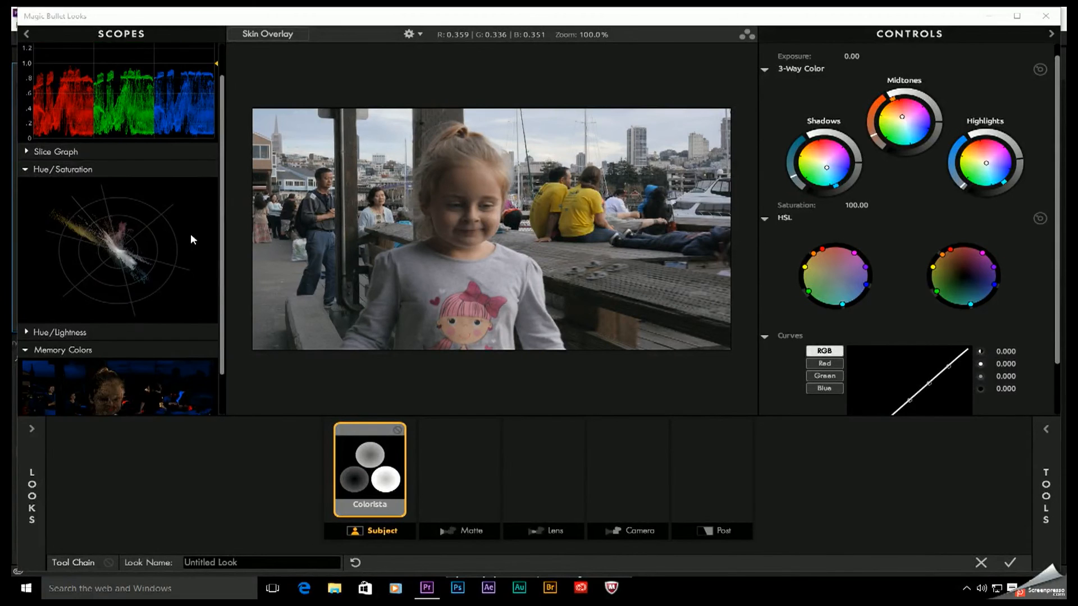